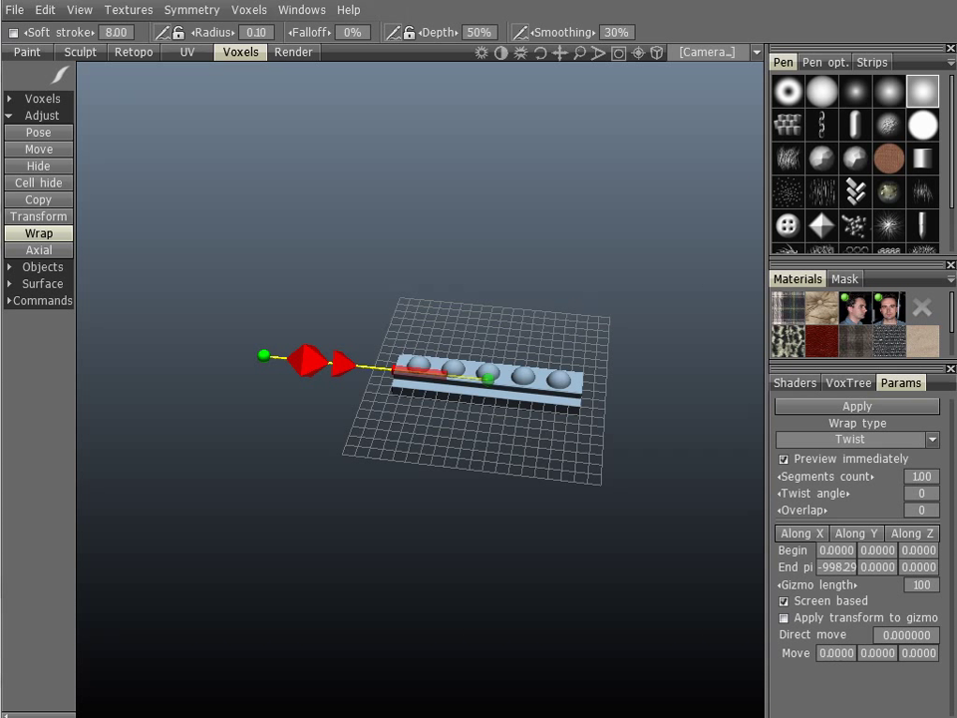
{"action": "mouse_move", "coordinate": [490, 474]}
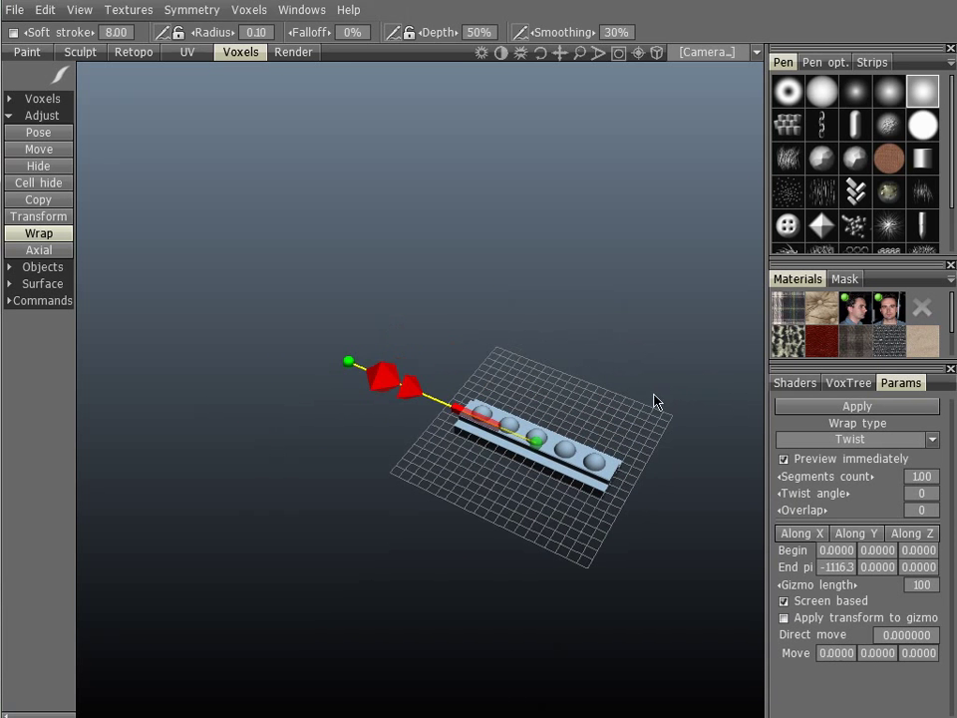
{"action": "mouse_move", "coordinate": [818, 477]}
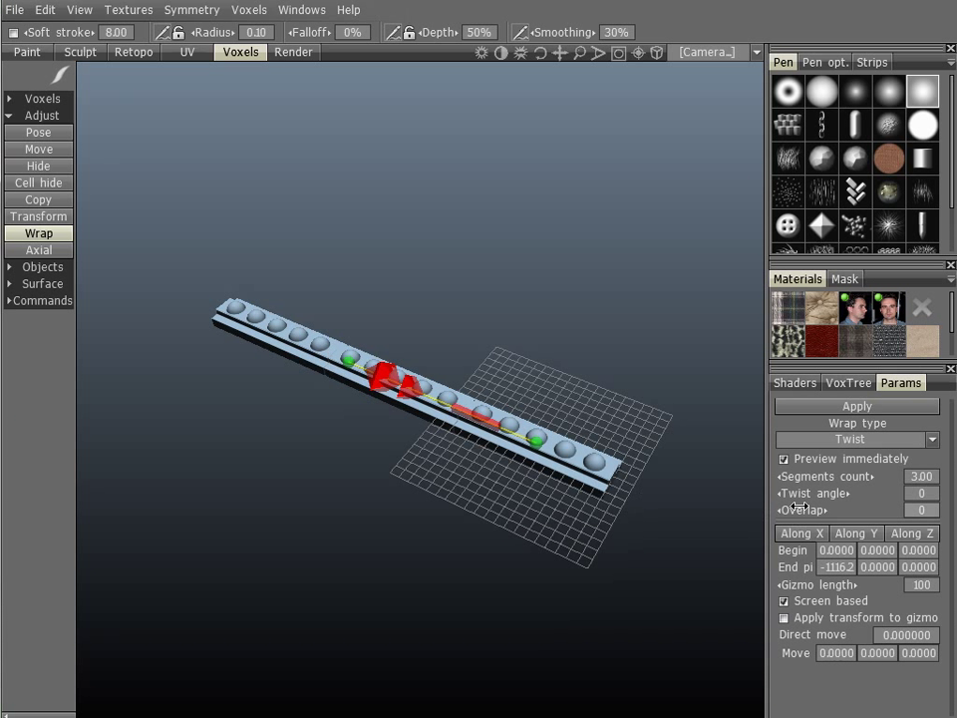
Step: Extend the studded panel into a long straight strip of repeated copies along the Wrap gizmo
{"action": "left_click_drag", "start_coordinate": [922, 492], "coordinate": [921, 492]}
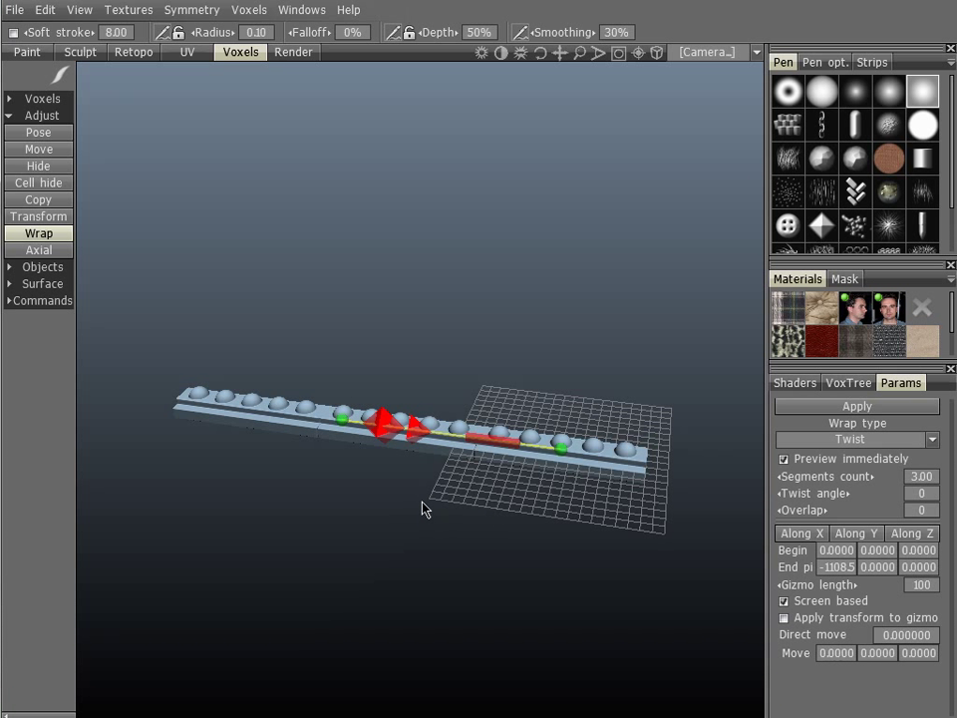
{"action": "mouse_move", "coordinate": [546, 481]}
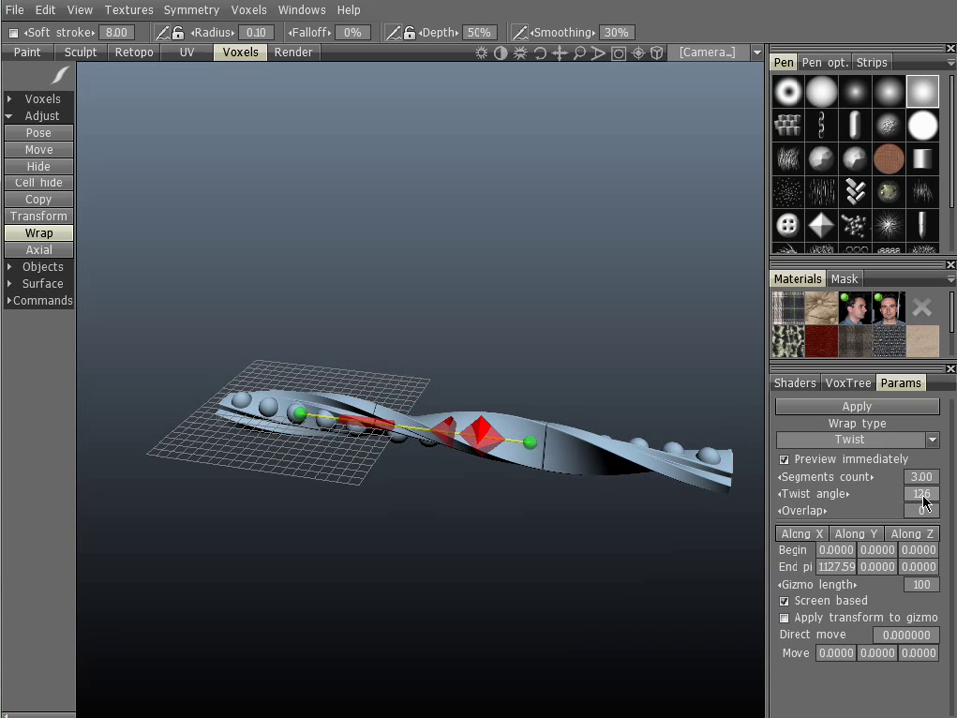
Step: Enter 130 degrees as the Twist angle for the wrapped panel strip
{"action": "left_click", "coordinate": [921, 493]}
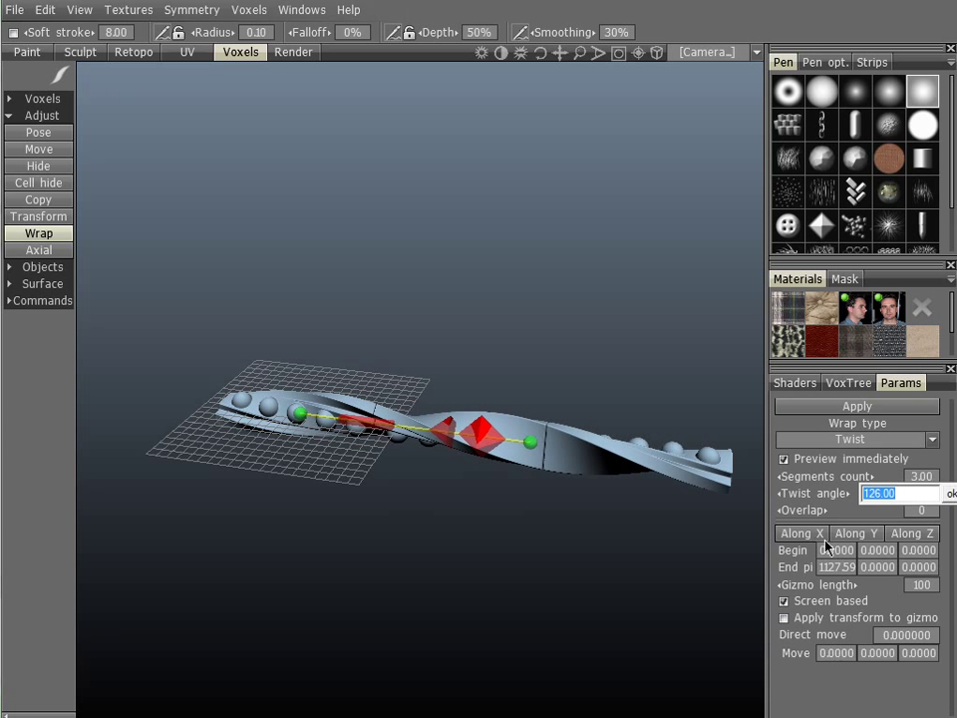
{"action": "type", "text": "130"}
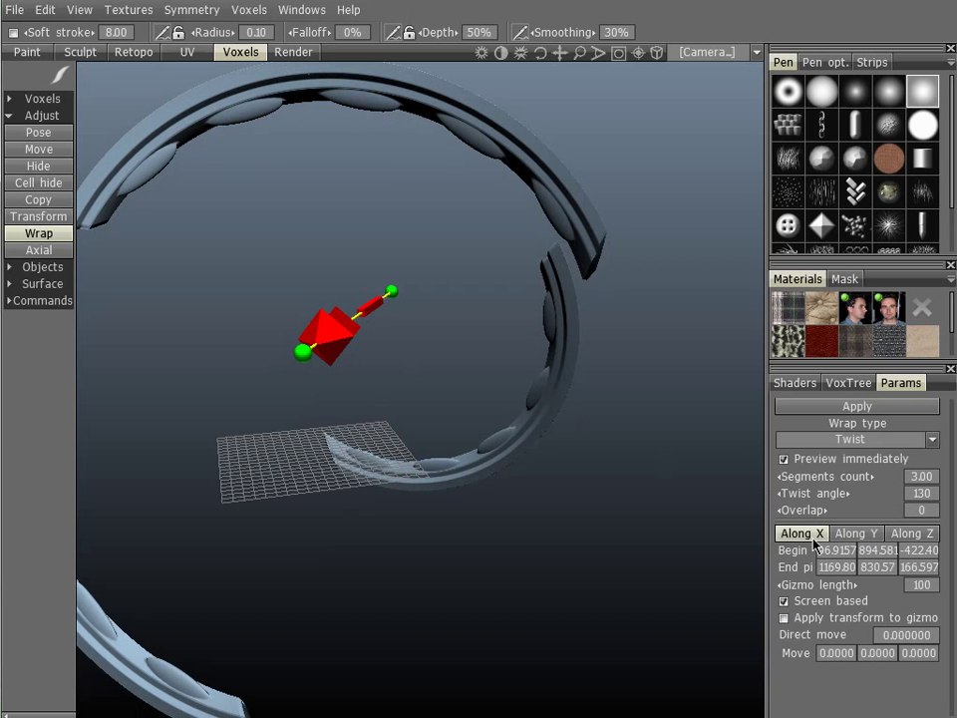
Step: Run the twist Along X and reposition the axis so the strip sweeps into a spiral ring
{"action": "left_click", "coordinate": [802, 533]}
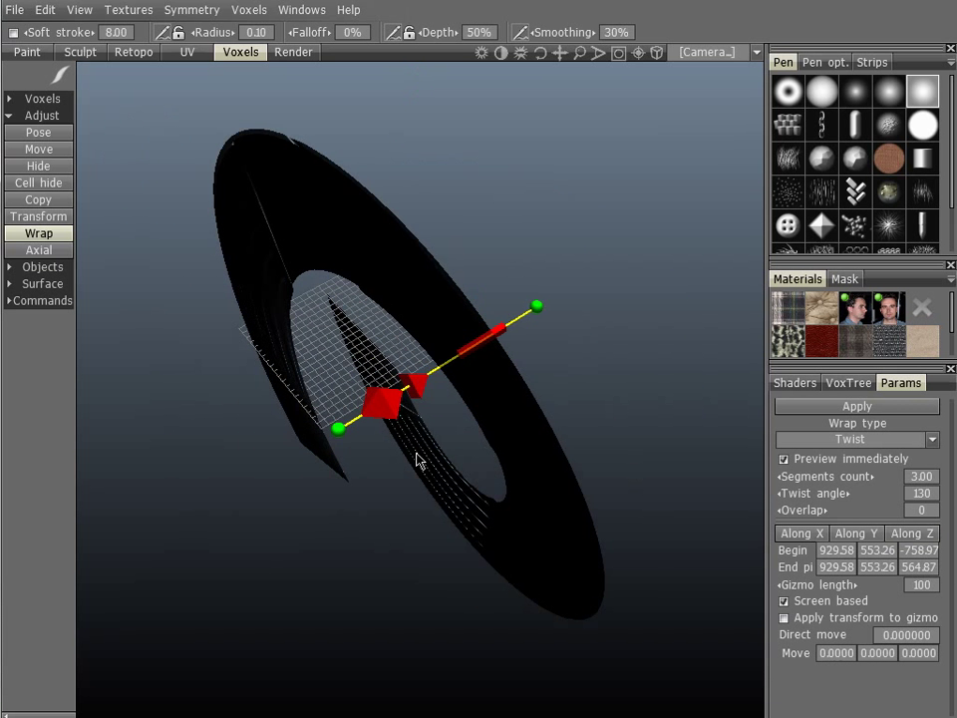
{"action": "left_click_drag", "start_coordinate": [537, 307], "coordinate": [483, 355]}
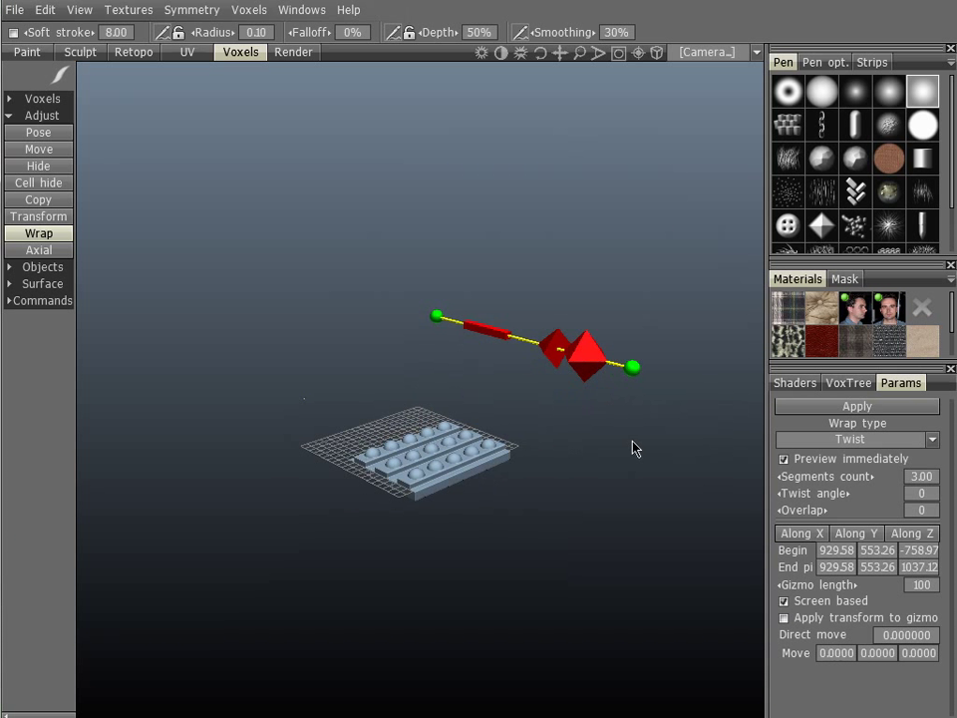
Step: Switch the wrap to Bend and swing the axis so the copies fan into a pinwheel
{"action": "left_click", "coordinate": [850, 439]}
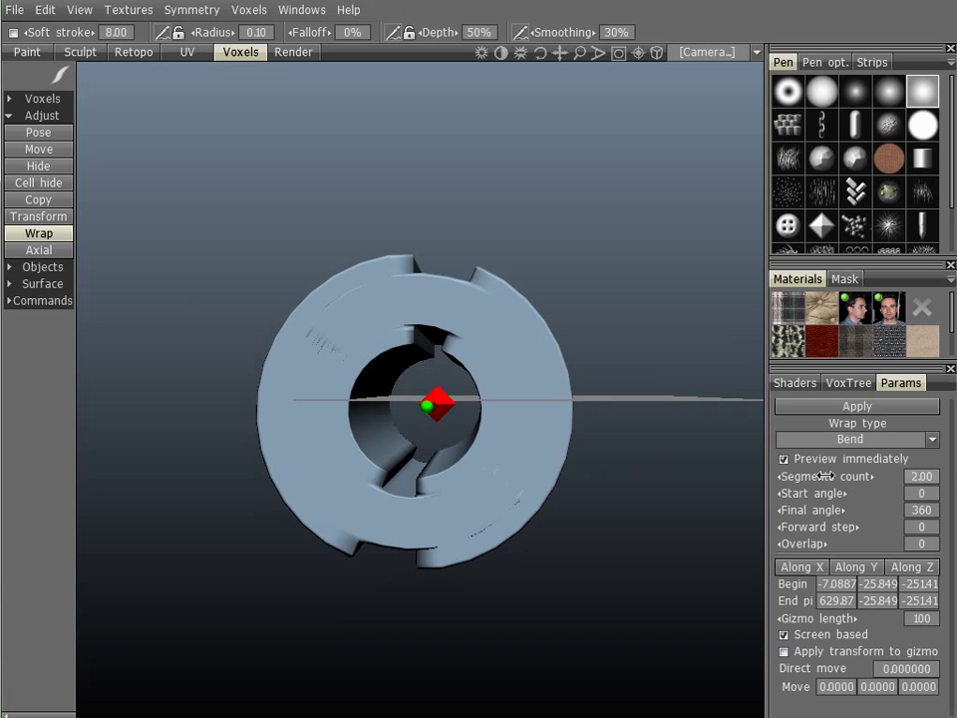
{"action": "left_click_drag", "start_coordinate": [858, 474], "coordinate": [885, 485]}
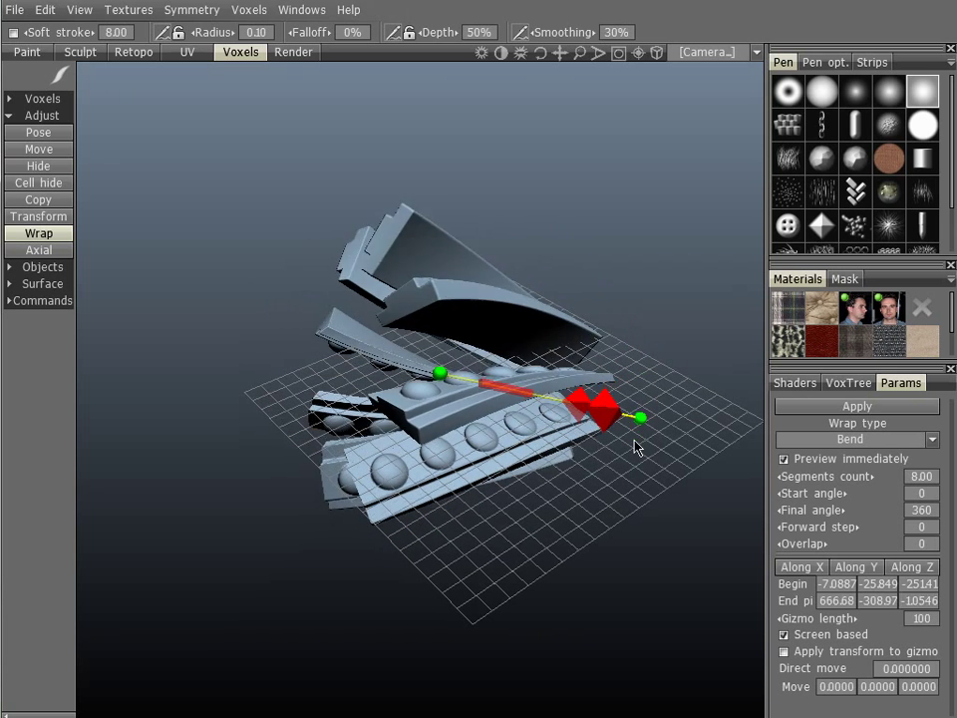
{"action": "left_click_drag", "start_coordinate": [639, 417], "coordinate": [538, 497]}
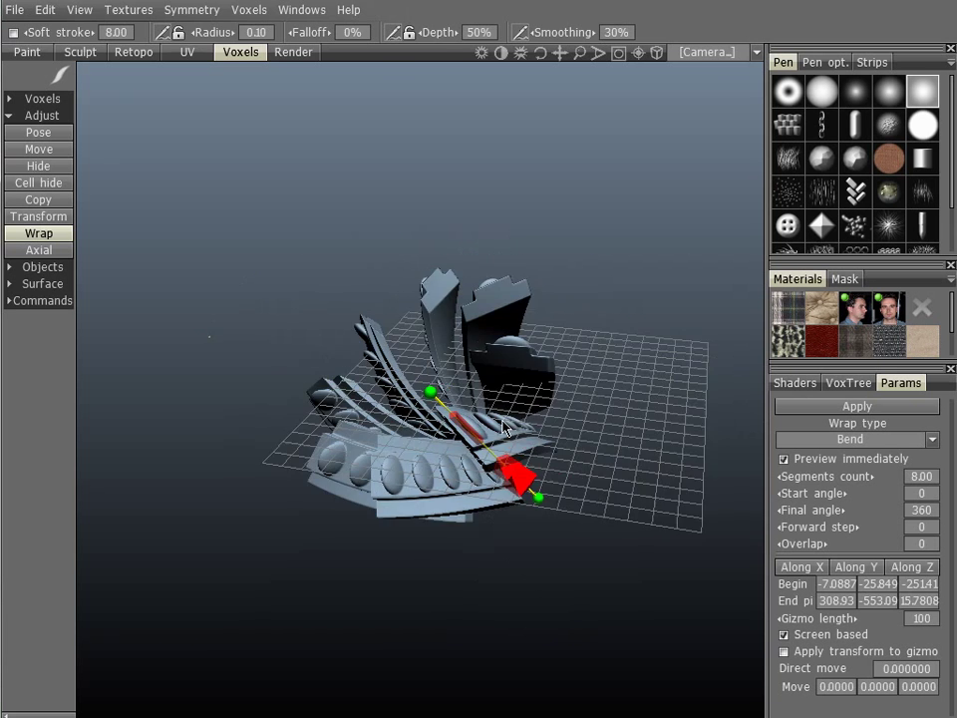
{"action": "left_click_drag", "start_coordinate": [535, 495], "coordinate": [606, 436]}
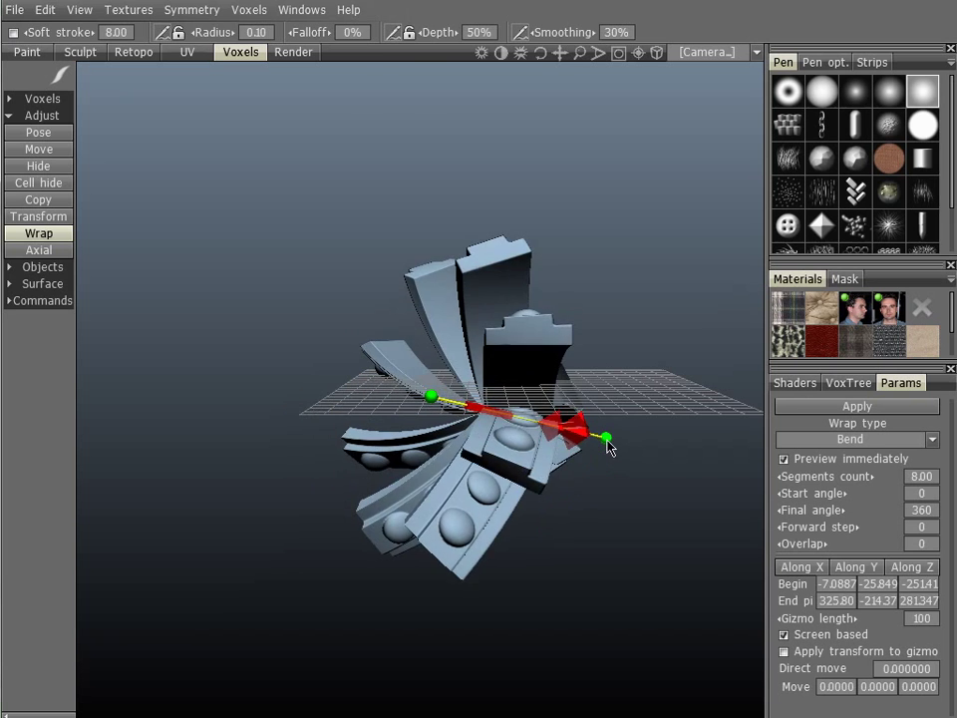
{"action": "left_click_drag", "start_coordinate": [607, 437], "coordinate": [491, 389]}
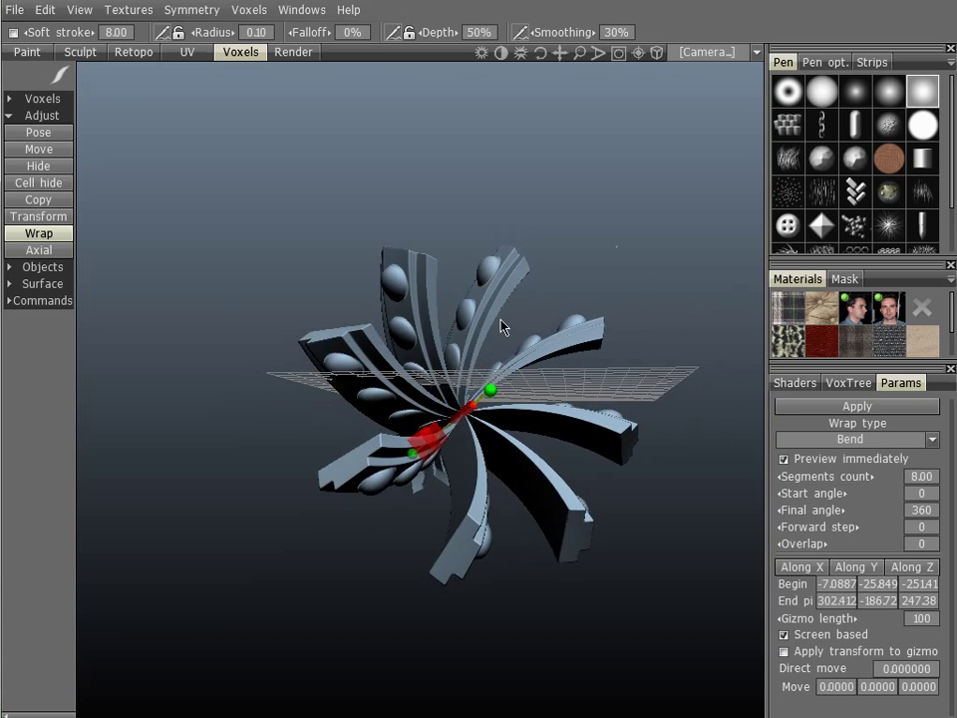
{"action": "left_click_drag", "start_coordinate": [489, 389], "coordinate": [658, 448]}
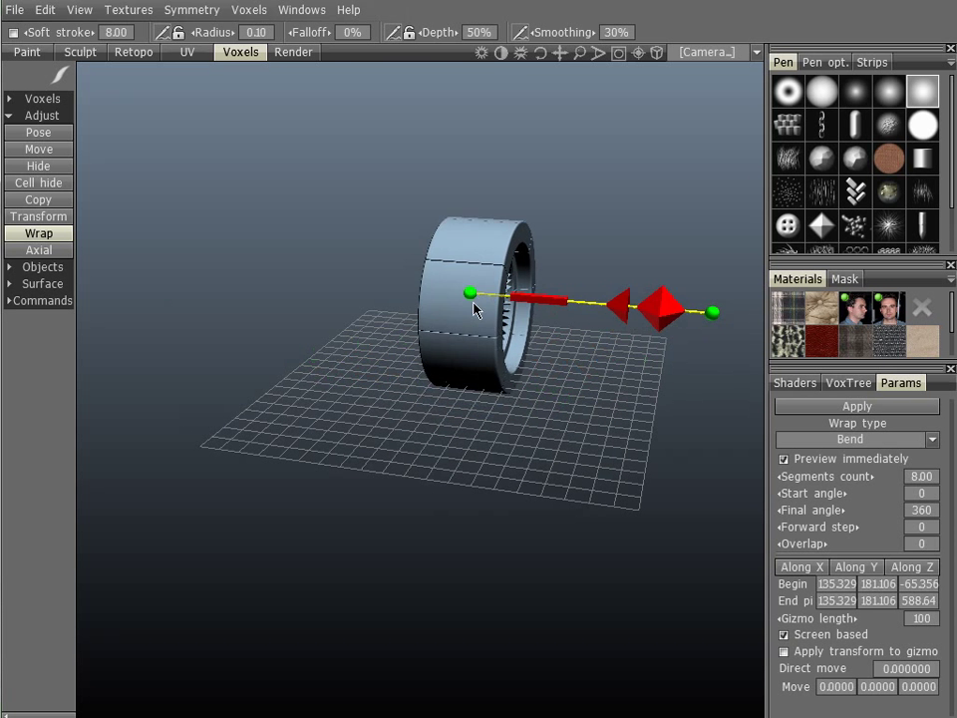
Step: Close the bent panel into a 360-degree band ring and stand the bend axis upright
{"action": "left_click_drag", "start_coordinate": [469, 291], "coordinate": [558, 540]}
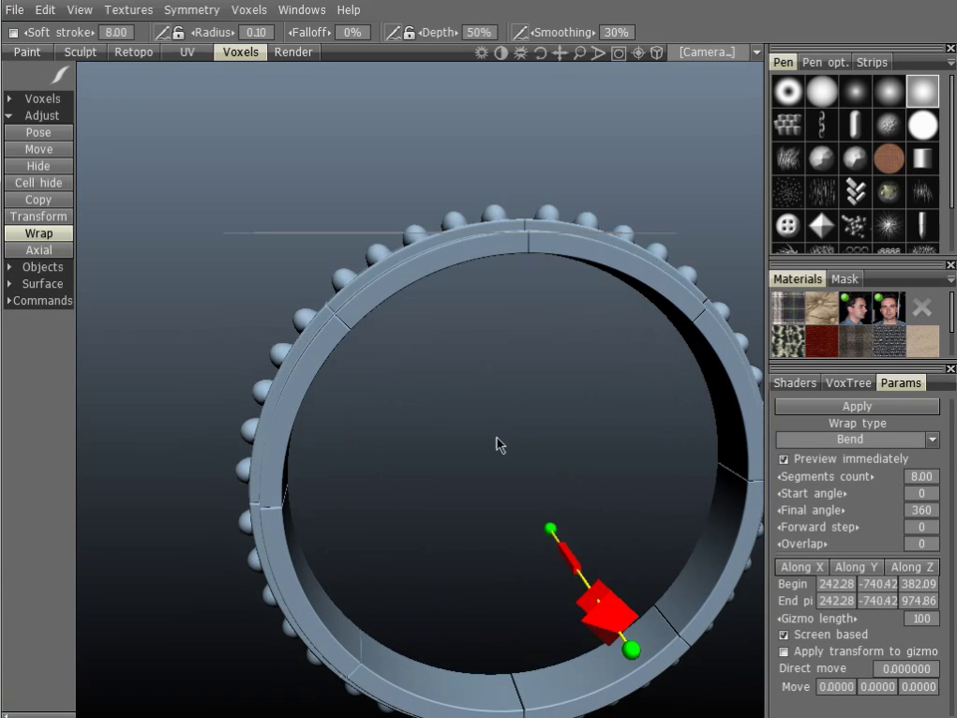
{"action": "left_click", "coordinate": [856, 566]}
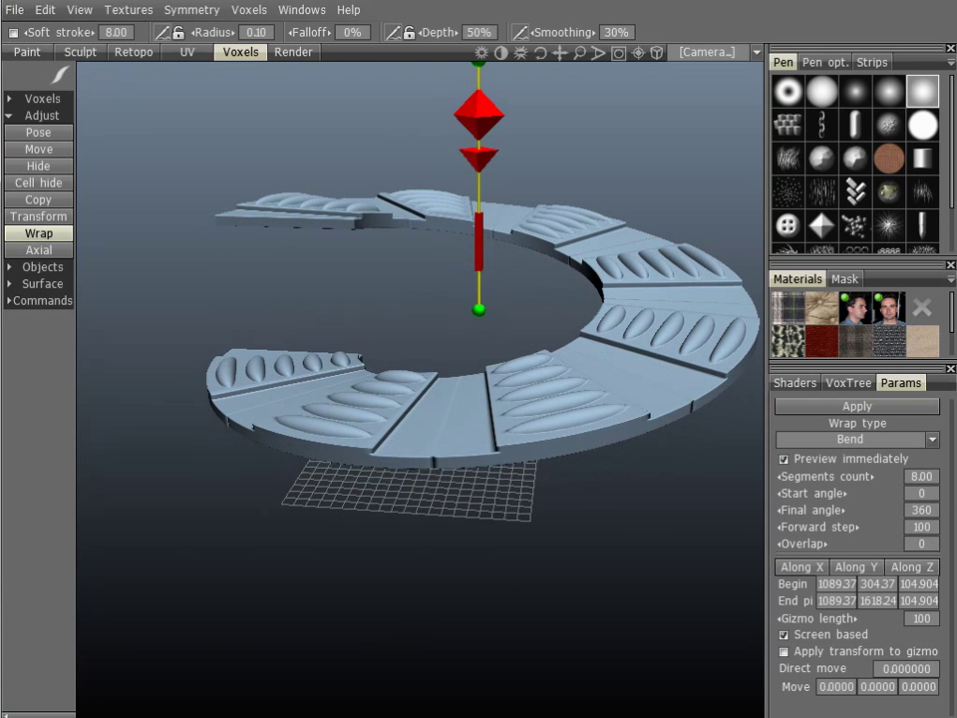
Step: Raise the Bend overlap to 55 and then 85 so the ring winds into a tight spiral disc
{"action": "left_click_drag", "start_coordinate": [921, 526], "coordinate": [907, 526]}
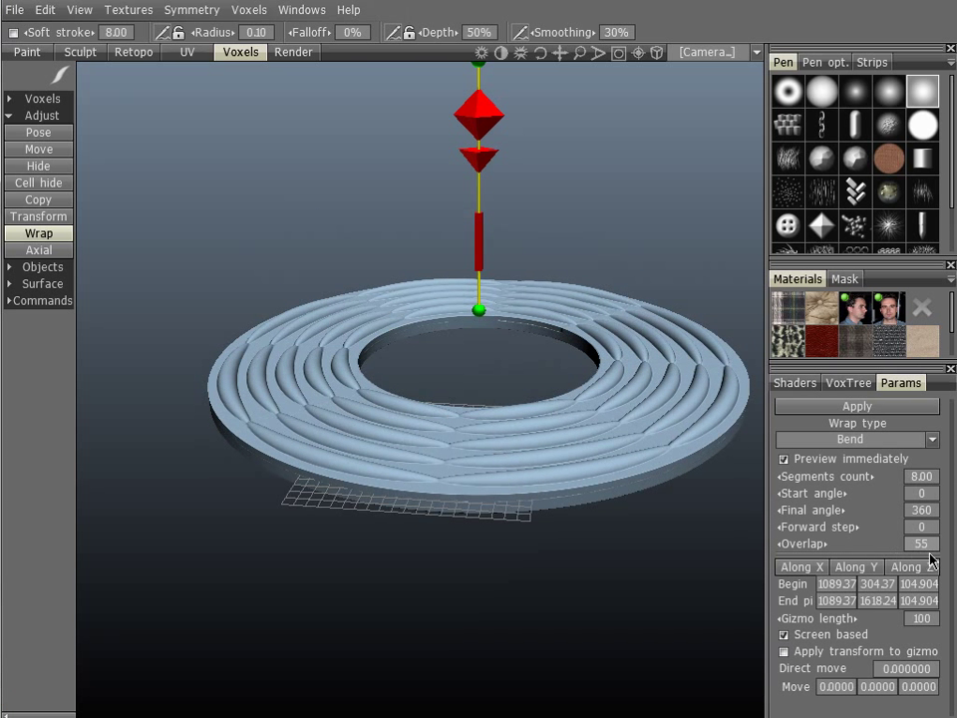
{"action": "left_click", "coordinate": [921, 542]}
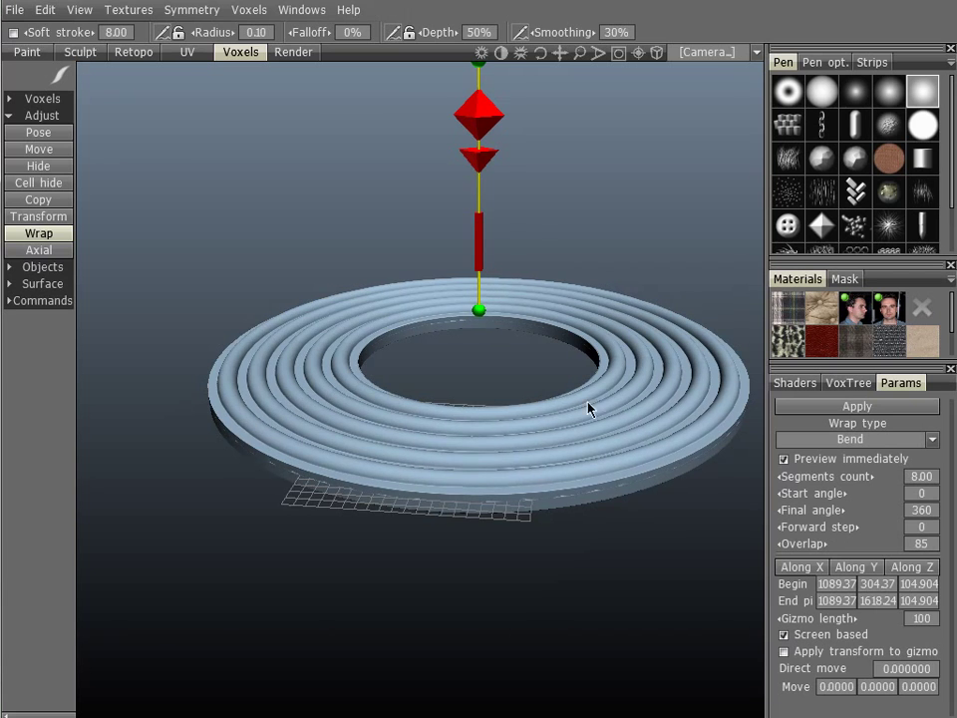